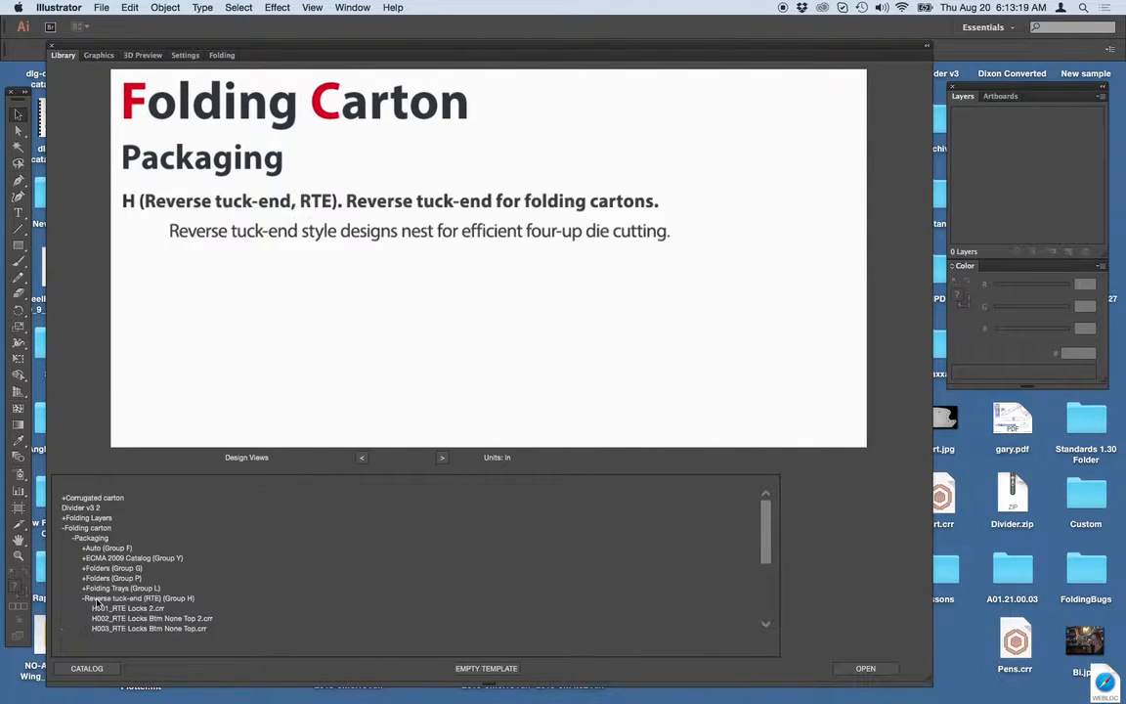
Scroll the Reverse tuck-end catalog to view designs H001 through H011
scroll("down", 3)
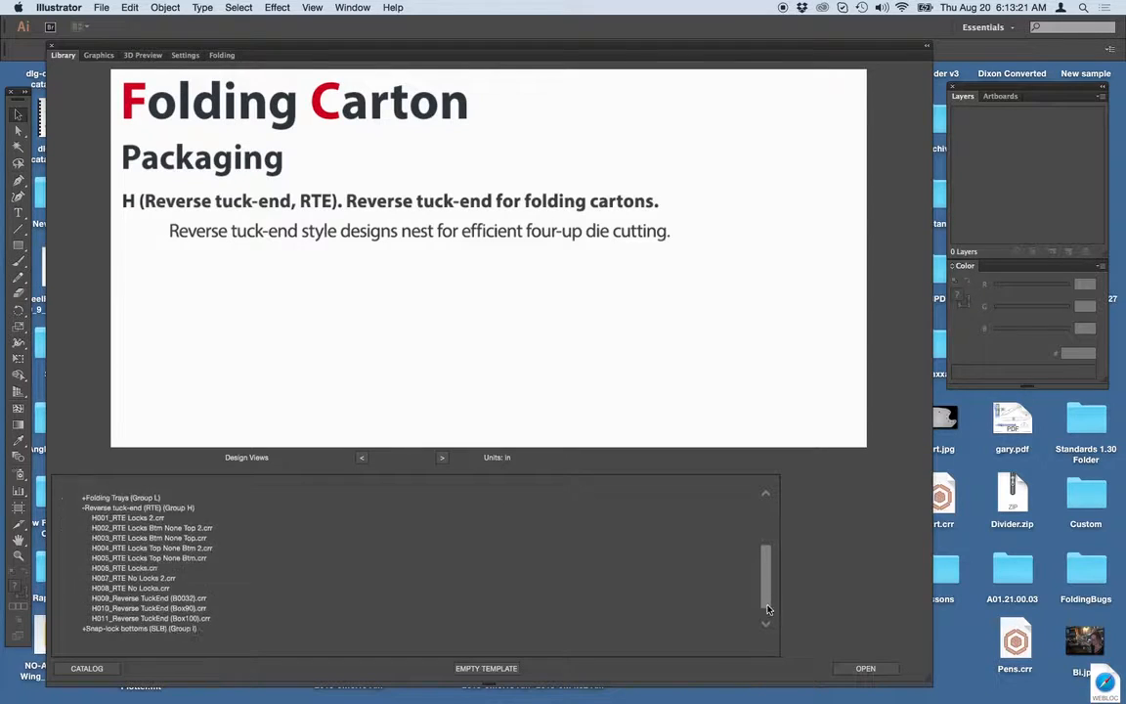
scroll("down", 3)
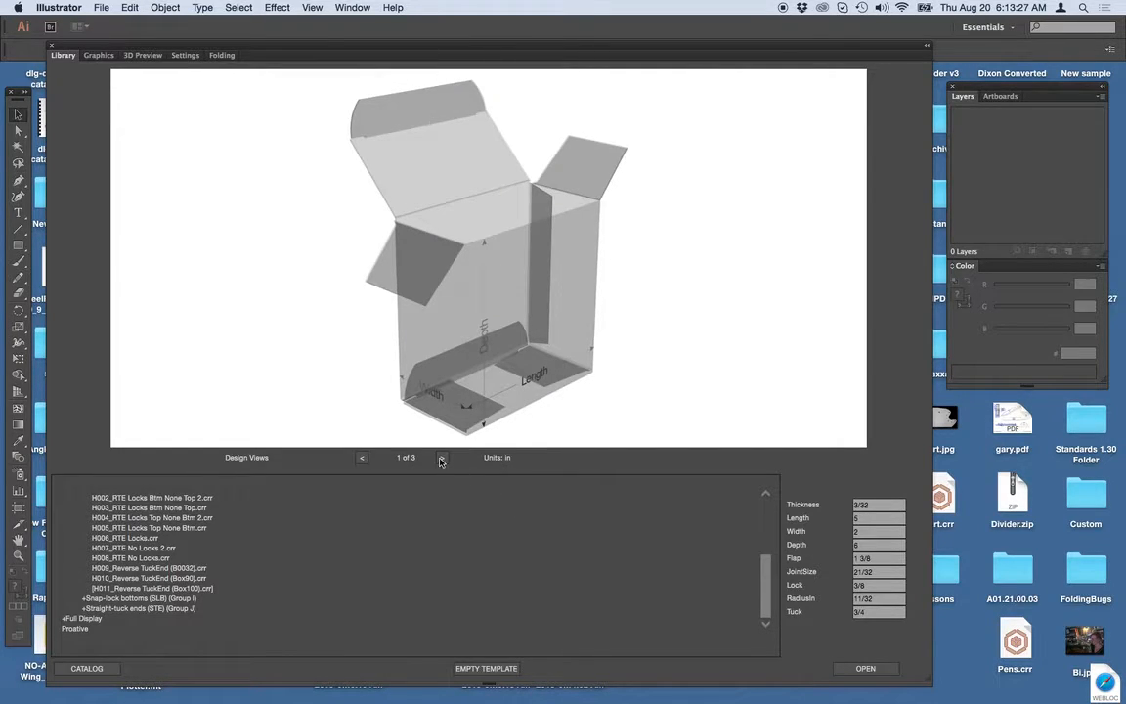
Switch the H011_Reverse TuckEnd (Box100) preview to view 2, the labelled flat dieline
left_click(440, 458)
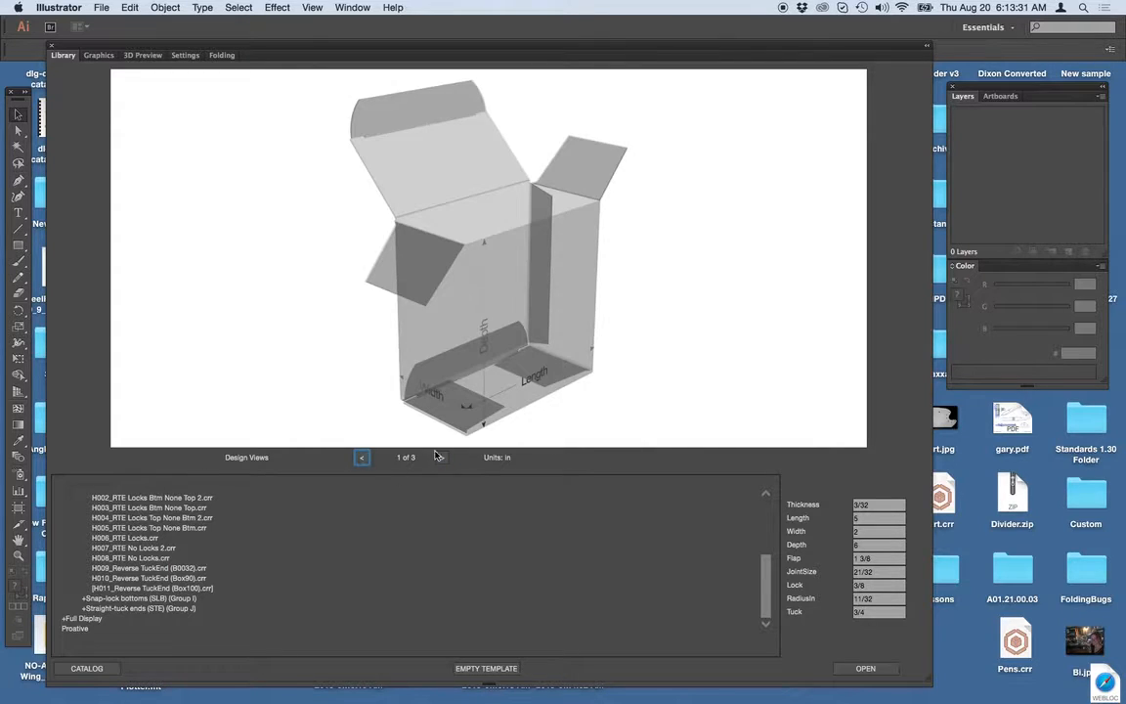
left_click(440, 456)
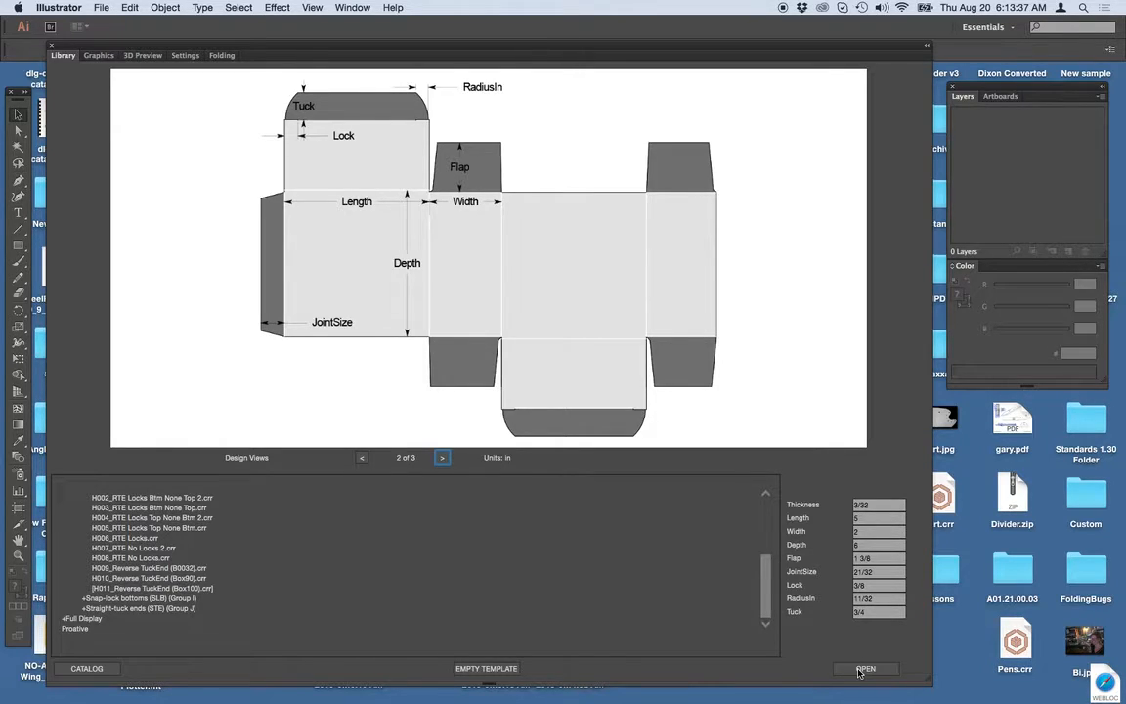
Open the H011 design as a new document and target the Face Graphics layer
left_click(865, 668)
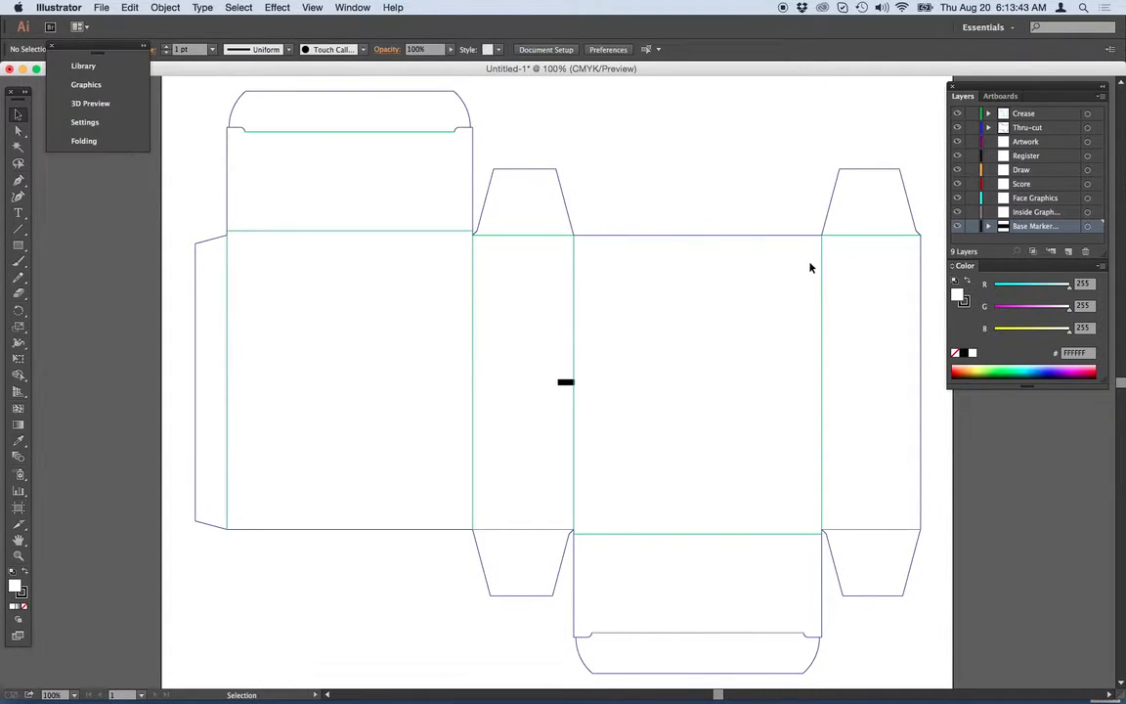
left_click(1033, 198)
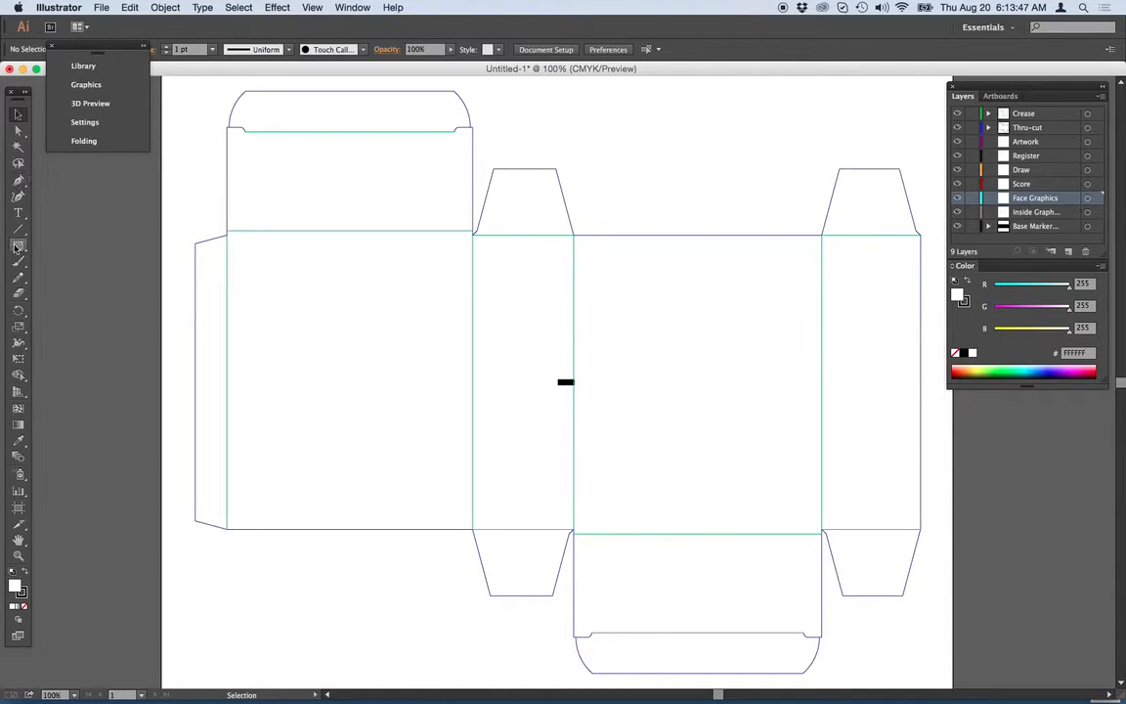
Draw a rectangle over the whole dieline on Face Graphics, then launch 3D Preview
left_click(17, 245)
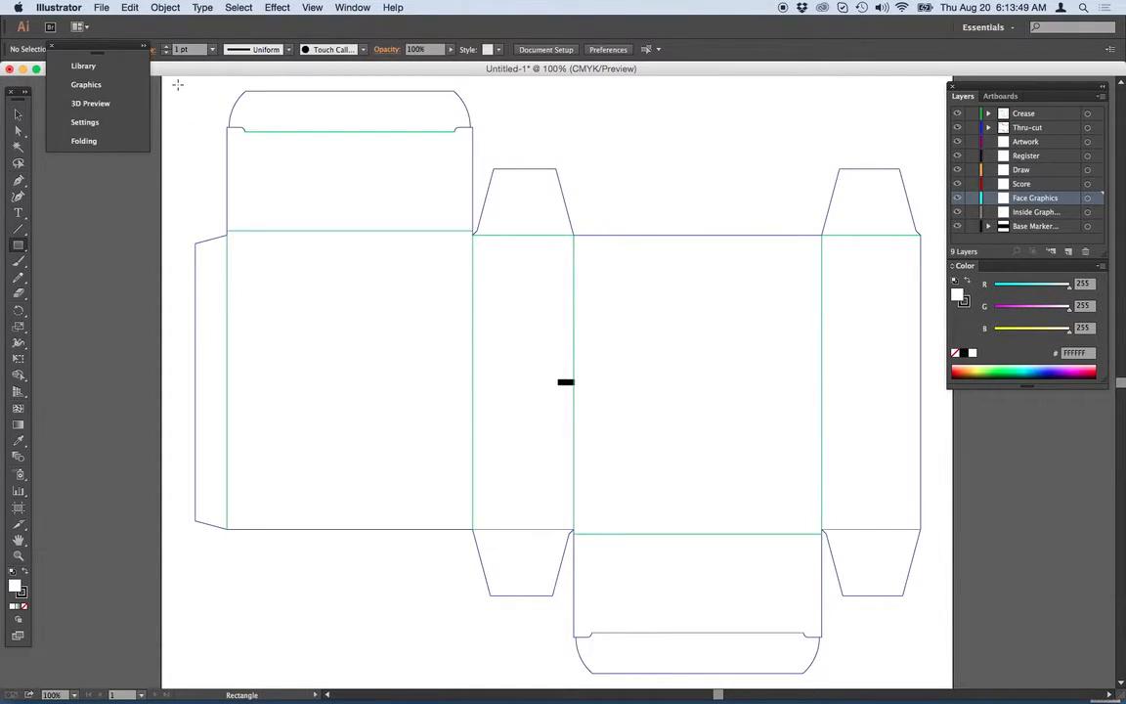
left_click_drag(178, 84, 923, 674)
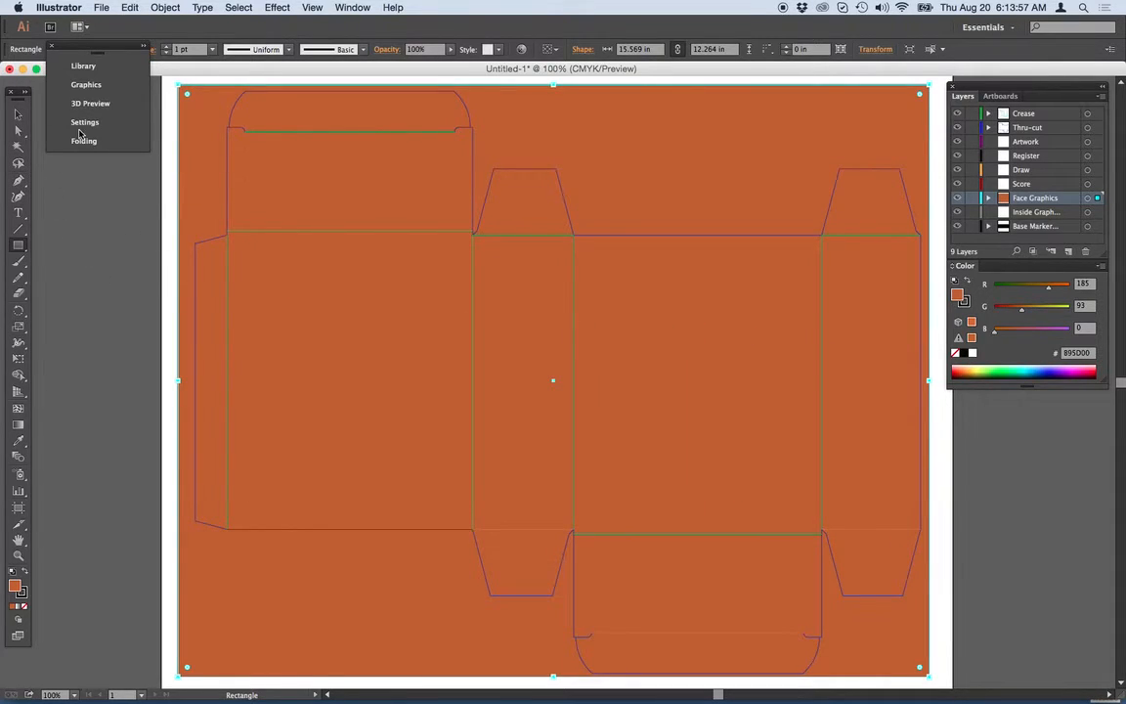
left_click(89, 102)
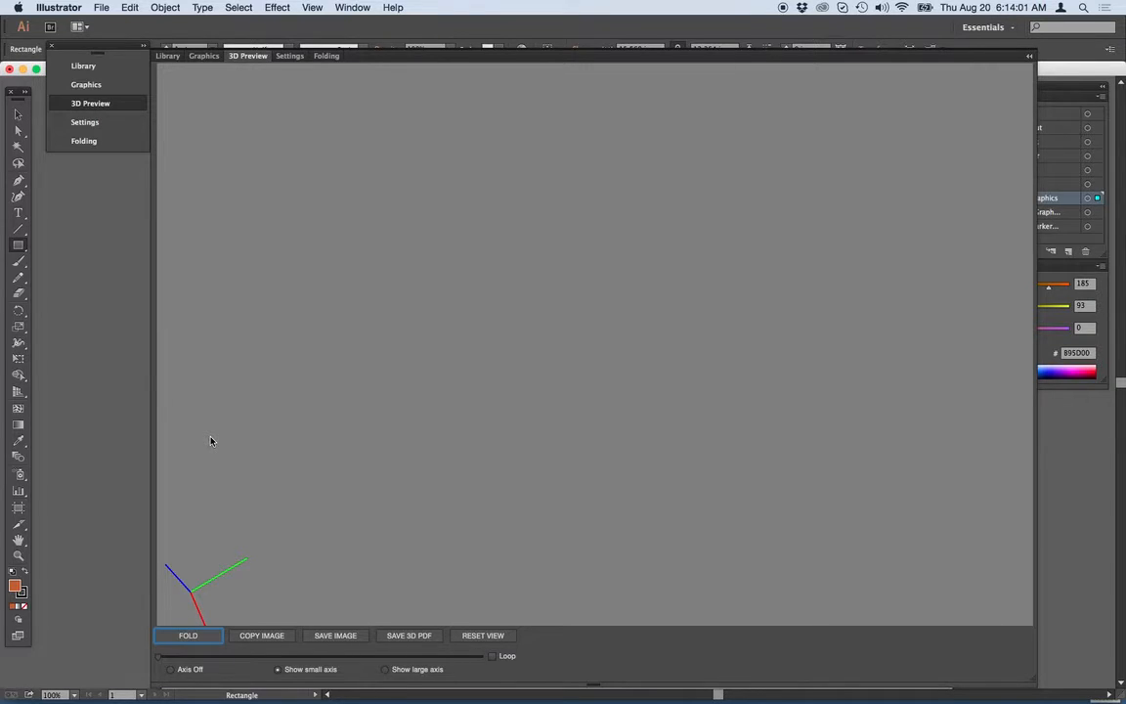
Fold the orange dieline into a closed box in 3D Preview
left_click(187, 635)
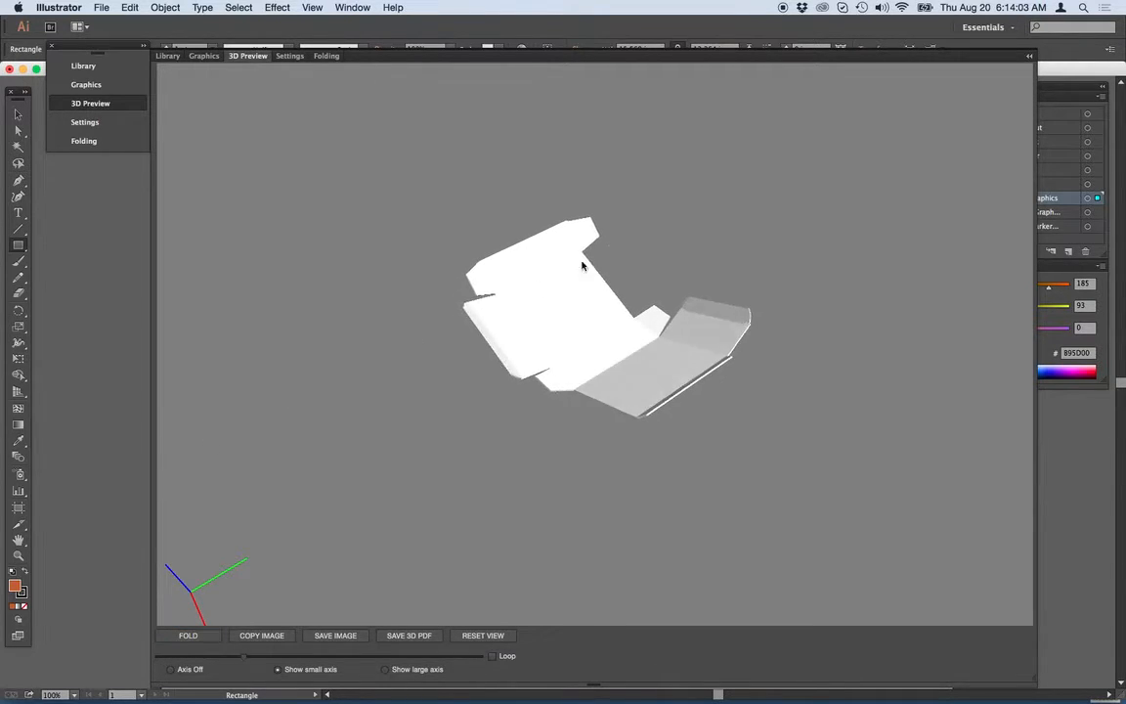
left_click(187, 635)
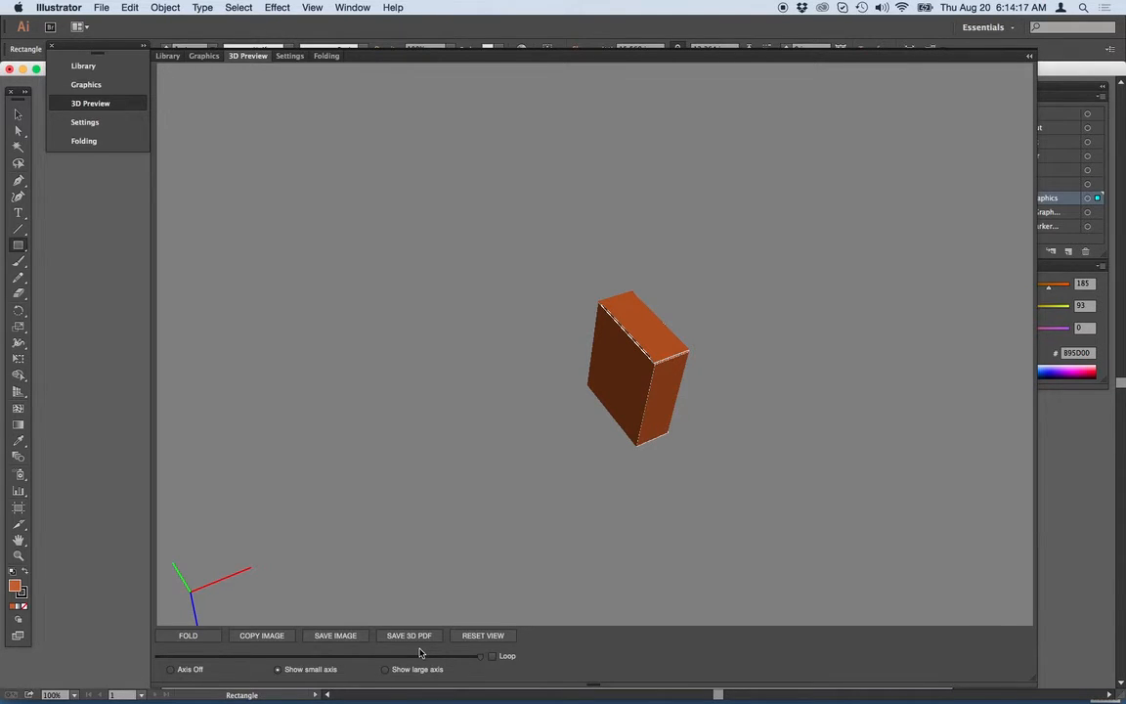
mouse_move(413, 488)
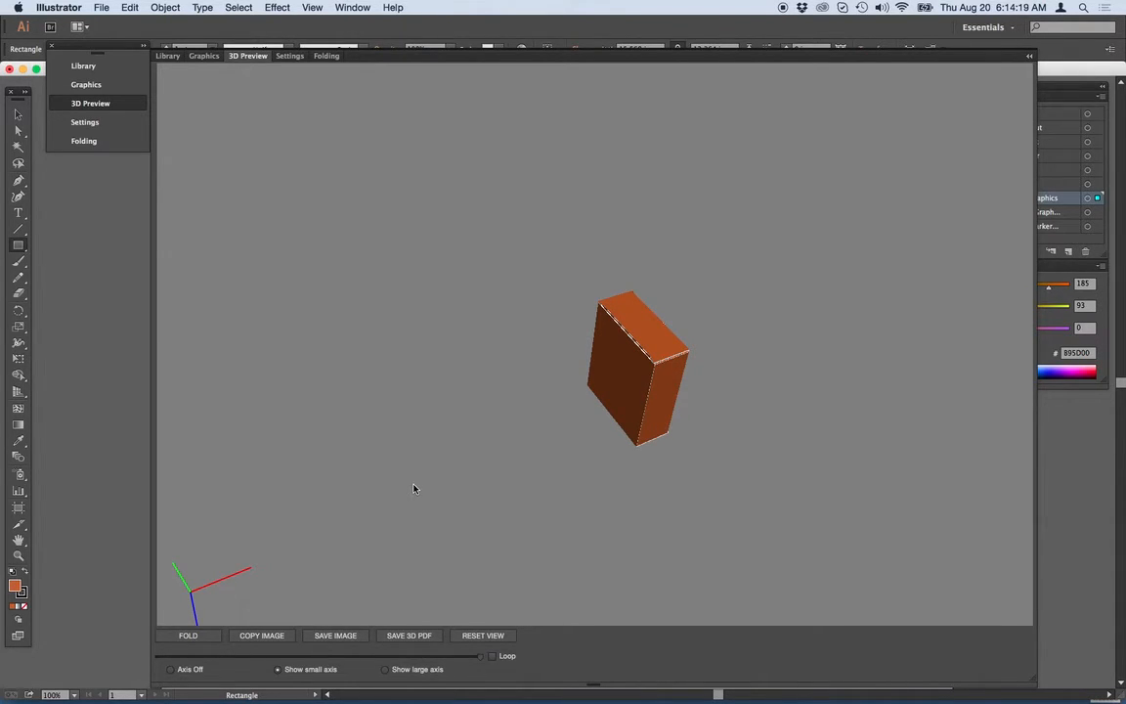